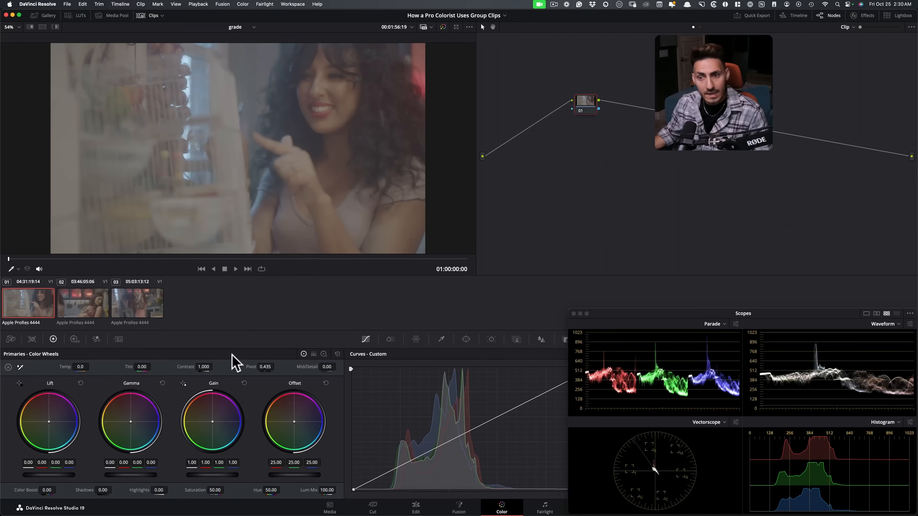
Review the clips by stepping through the first, third and back to the first clip.
left_click(82, 303)
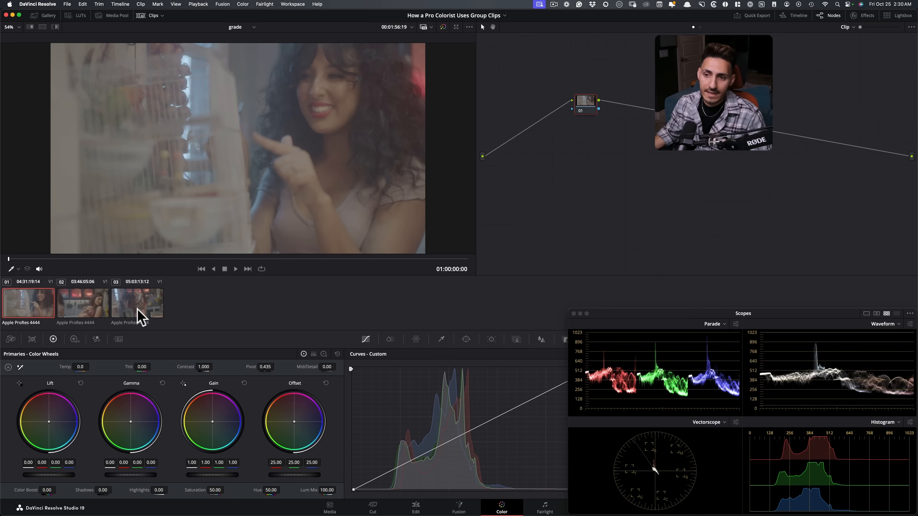
left_click(138, 302)
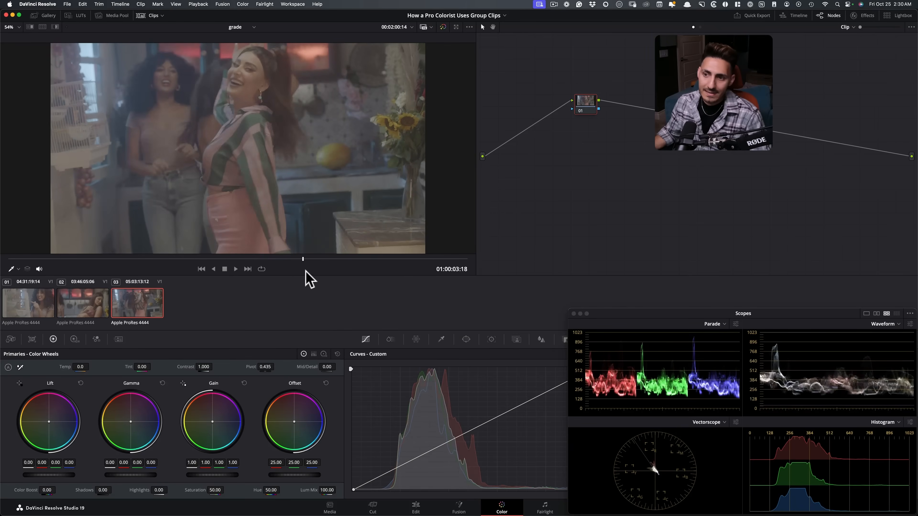
left_click(235, 269)
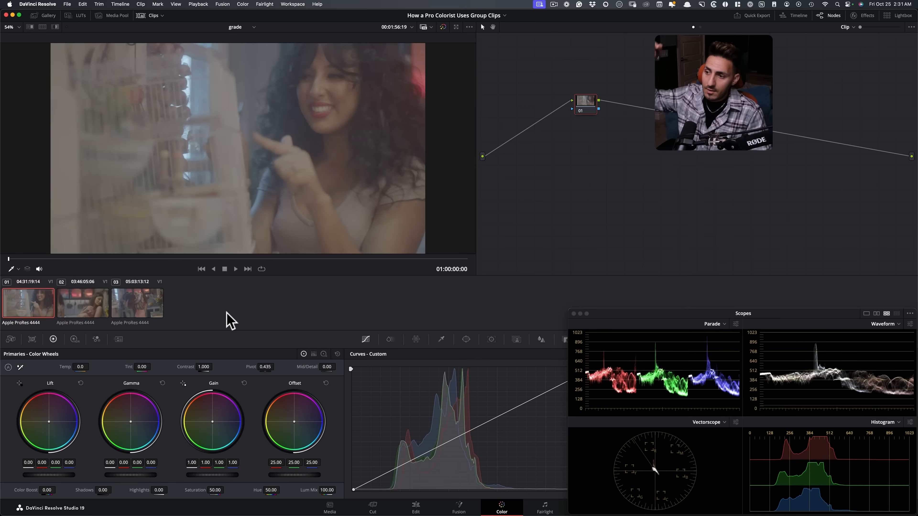
mouse_move(202, 319)
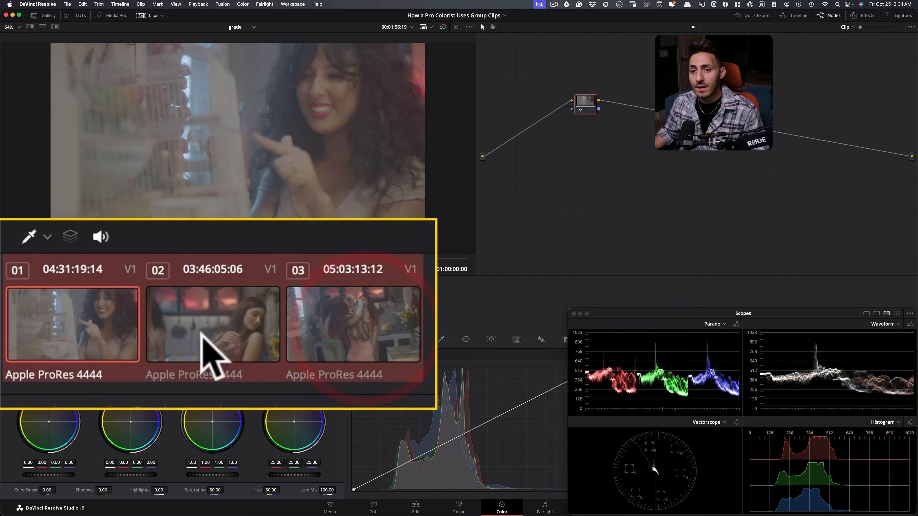
Add the three selected clips into a new group named 'dancing' and view the second clip.
right_click(213, 325)
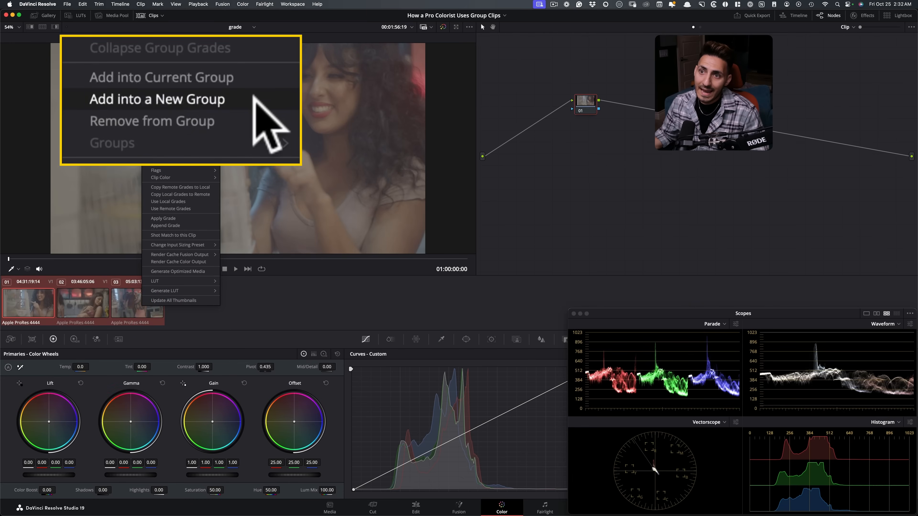
left_click(156, 99)
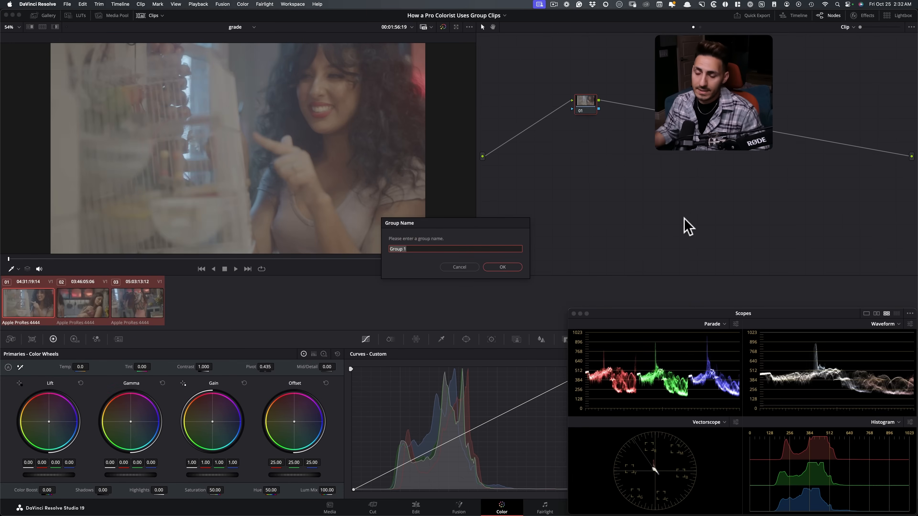
type("dancing")
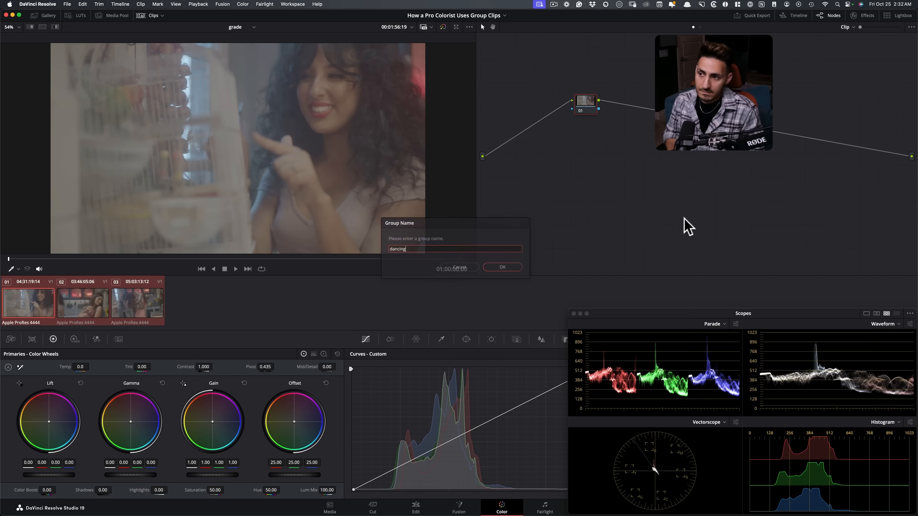
left_click(501, 267)
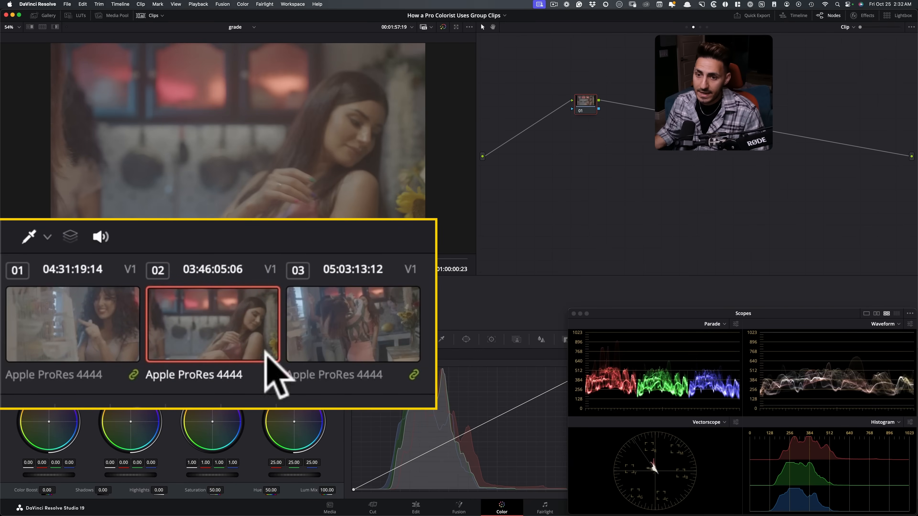
left_click(352, 325)
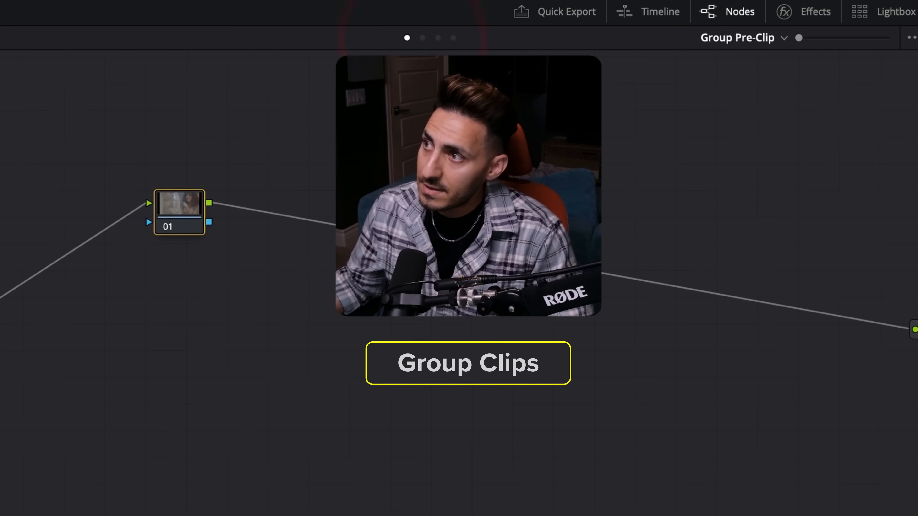
Switch the node editor from the group pre-clip to the group post-clip graph.
left_click(438, 37)
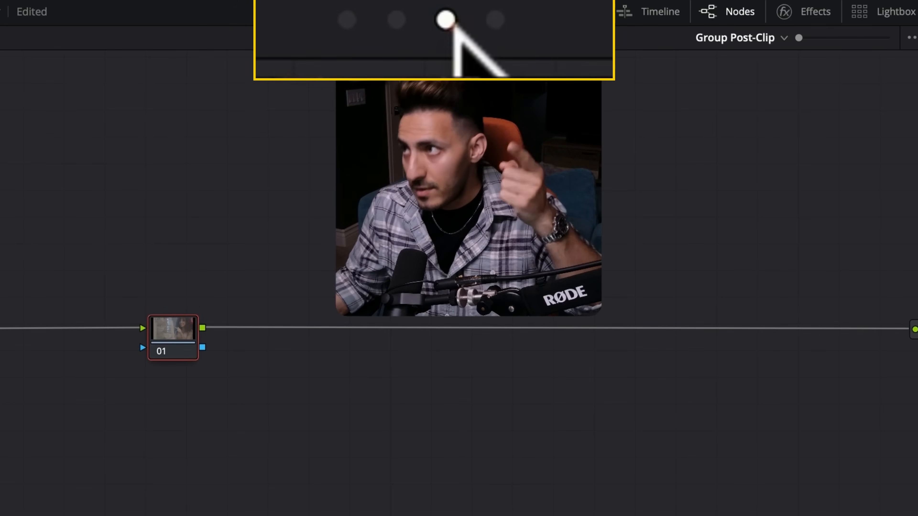
left_click(420, 37)
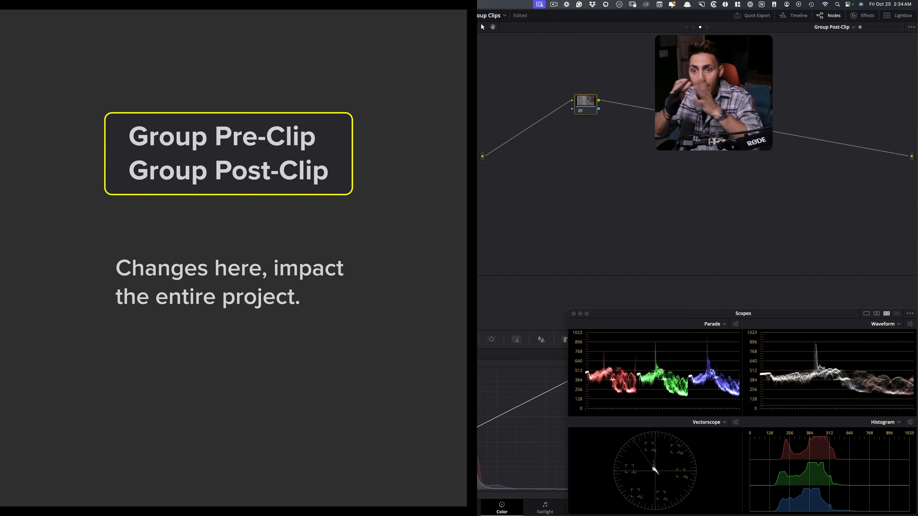
Set the pre-clip Color Space Transform to ARRI Wide Gamut 3 / LogC3 in, DaVinci Wide Gamut / Intermediate out.
left_click(691, 27)
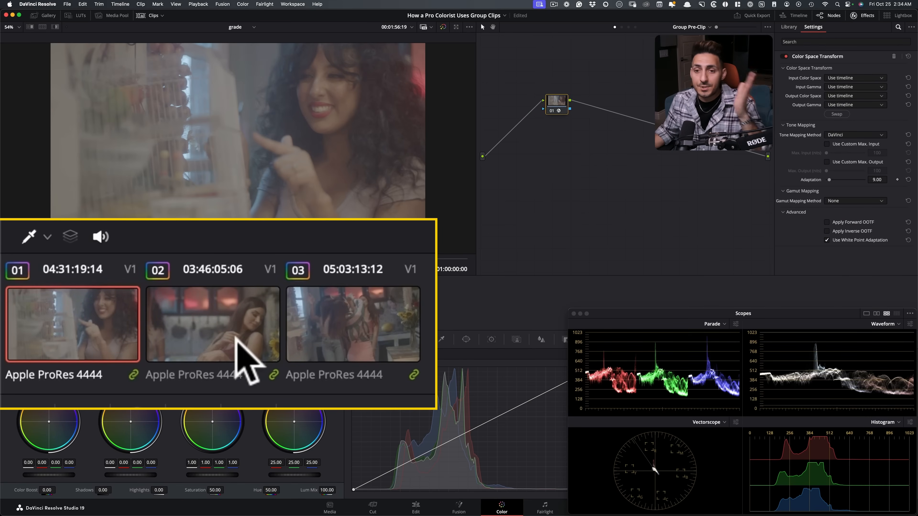
left_click(212, 325)
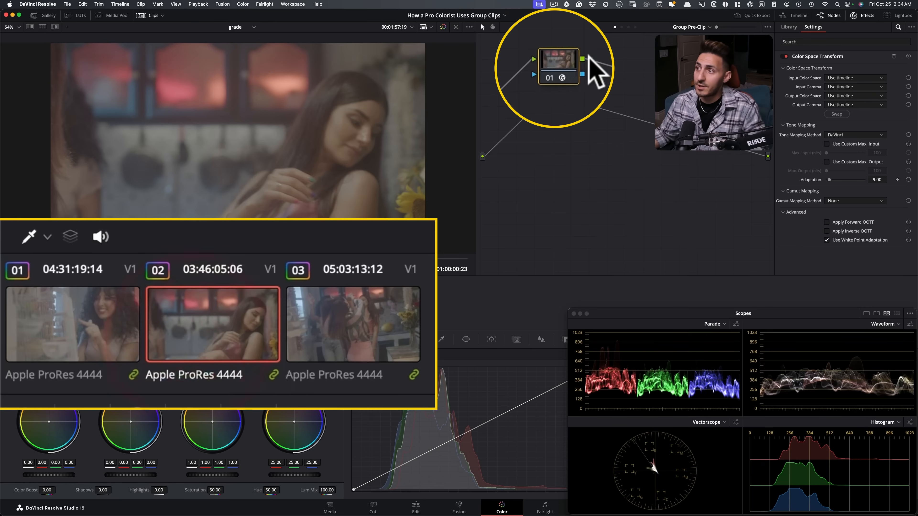
left_click(352, 326)
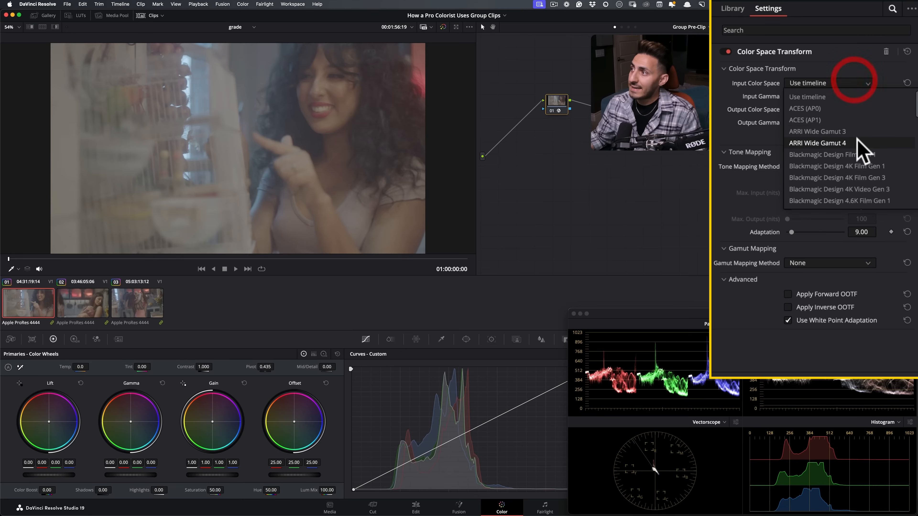
left_click(817, 143)
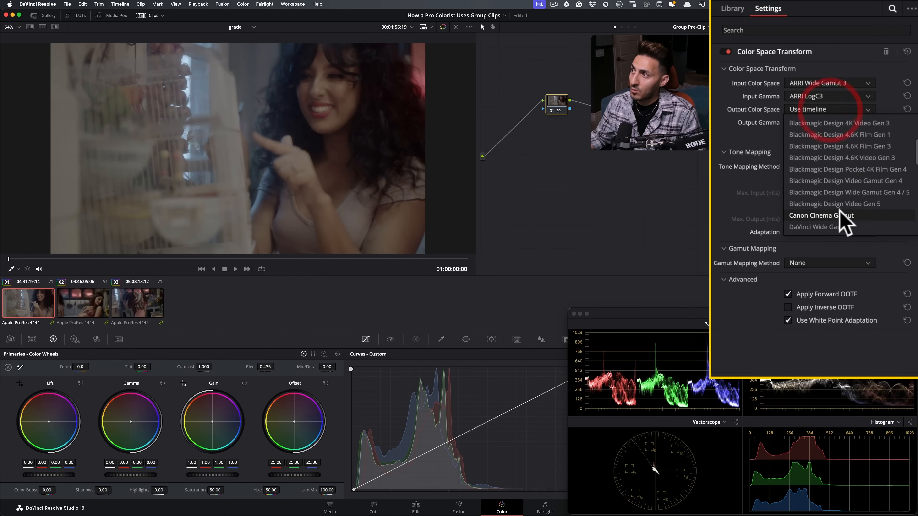
left_click(814, 226)
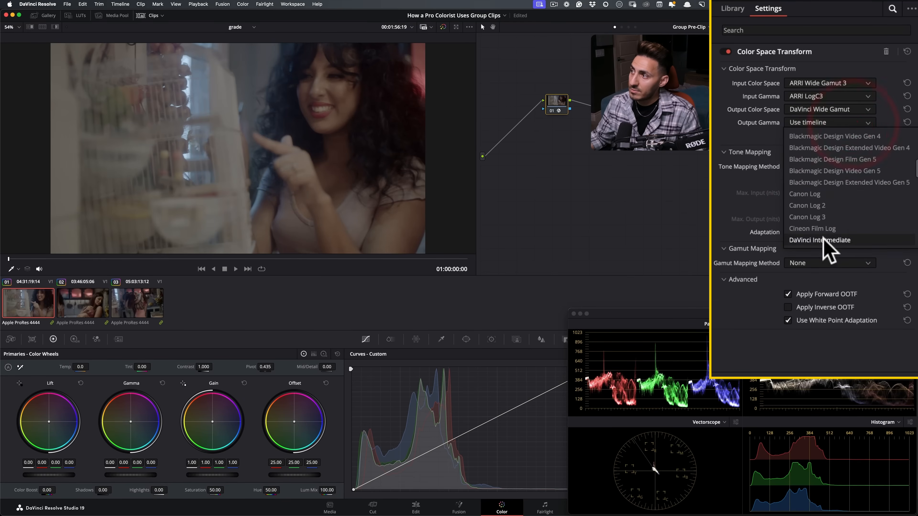
left_click(821, 240)
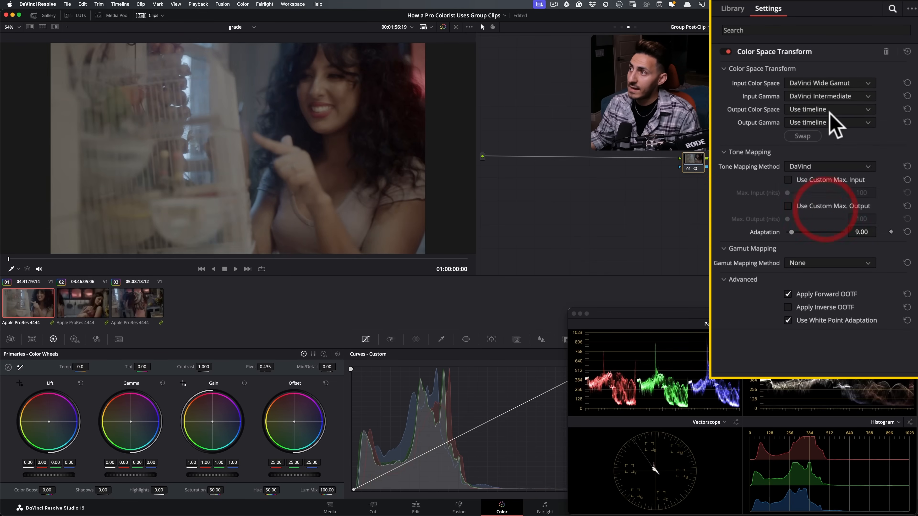
Set the post-clip transform output to Rec.709 / Gamma 2.4 and return to the clip graph.
left_click(826, 110)
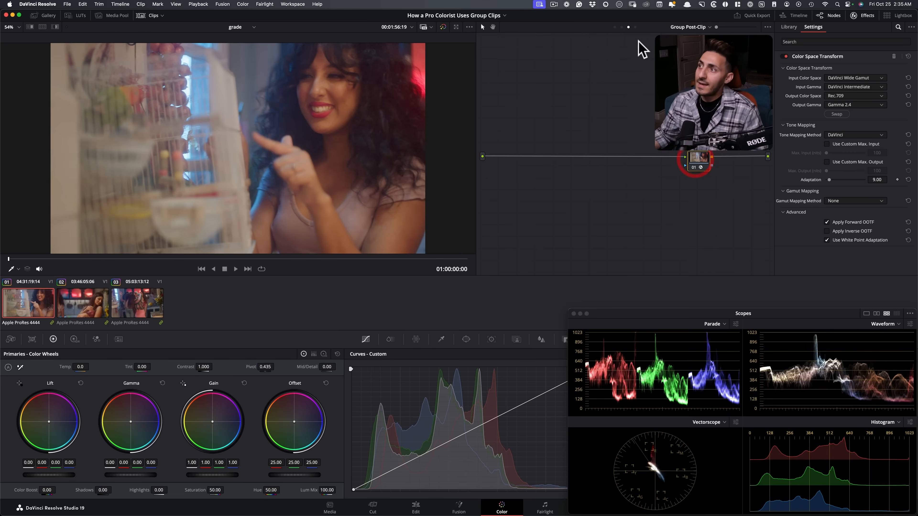
left_click(136, 302)
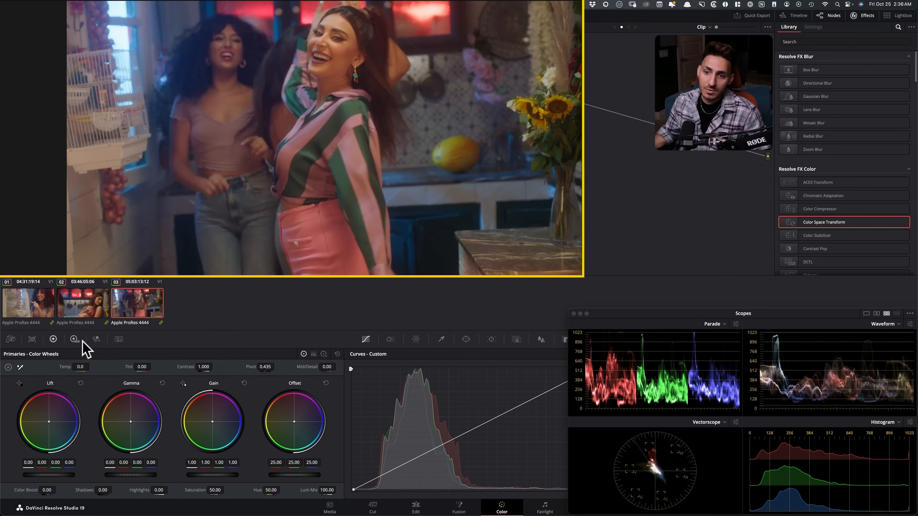
Lower the first clip's HDR Global exposure to -0.25 and move to the next clip.
left_click(75, 339)
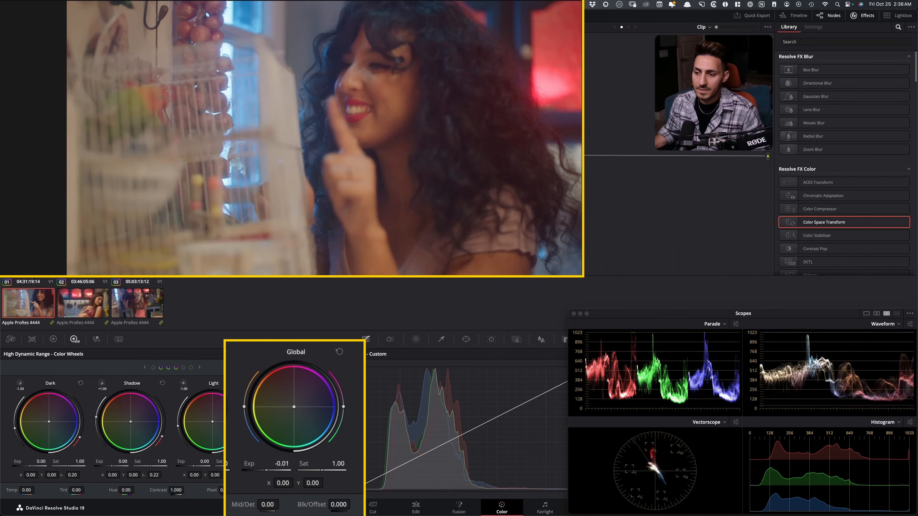
left_click_drag(281, 453, 270, 453)
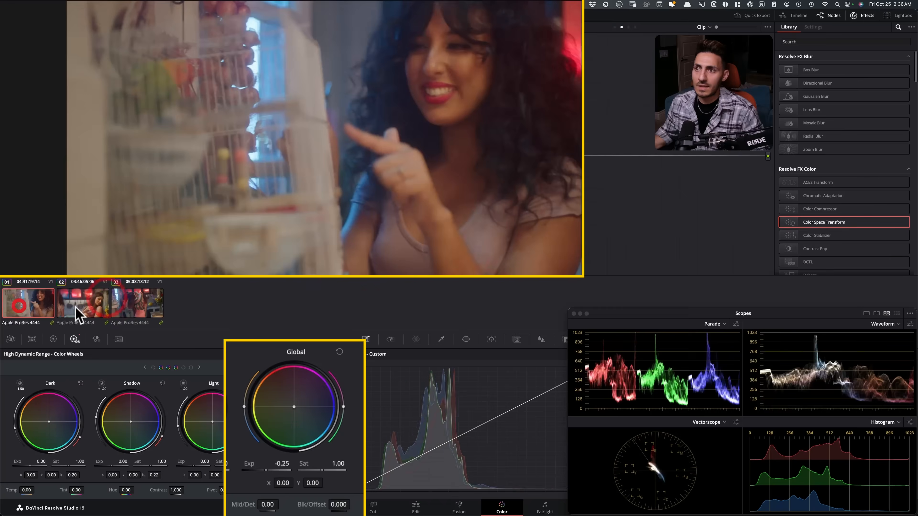
left_click(137, 303)
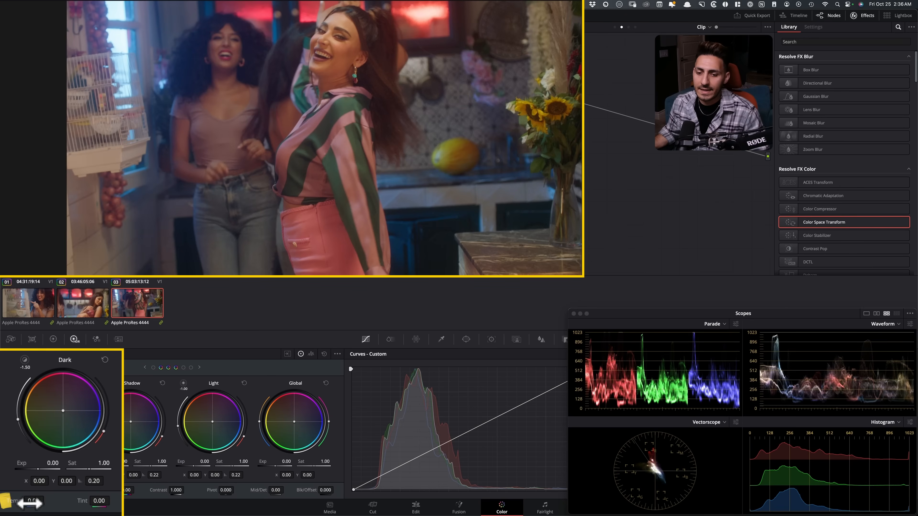
Cool the third clip's colour temperature to about -688, fine-tuning the Temp control.
left_click_drag(35, 501, 12, 500)
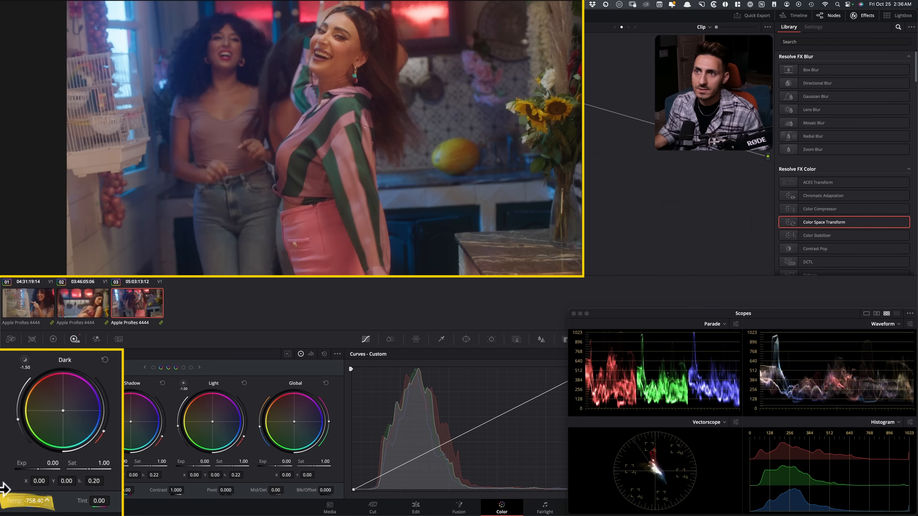
left_click_drag(15, 501, 26, 501)
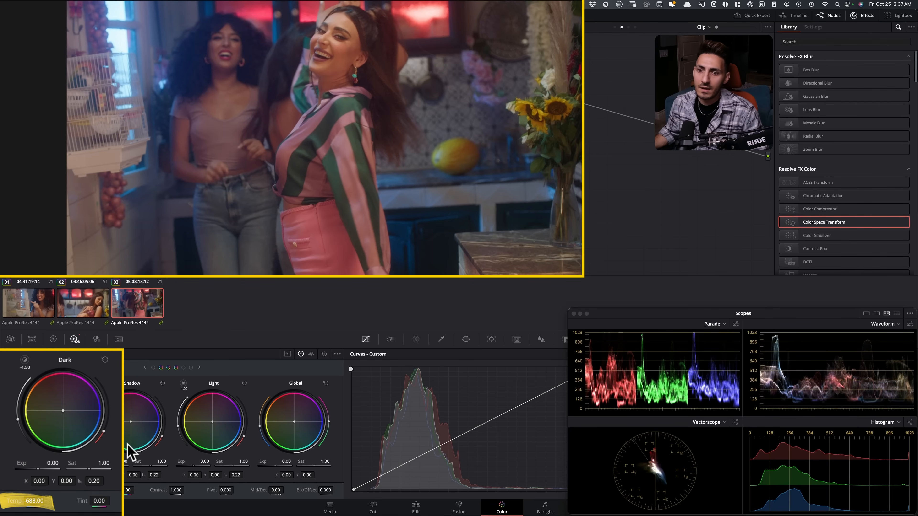
left_click_drag(117, 463, 100, 463)
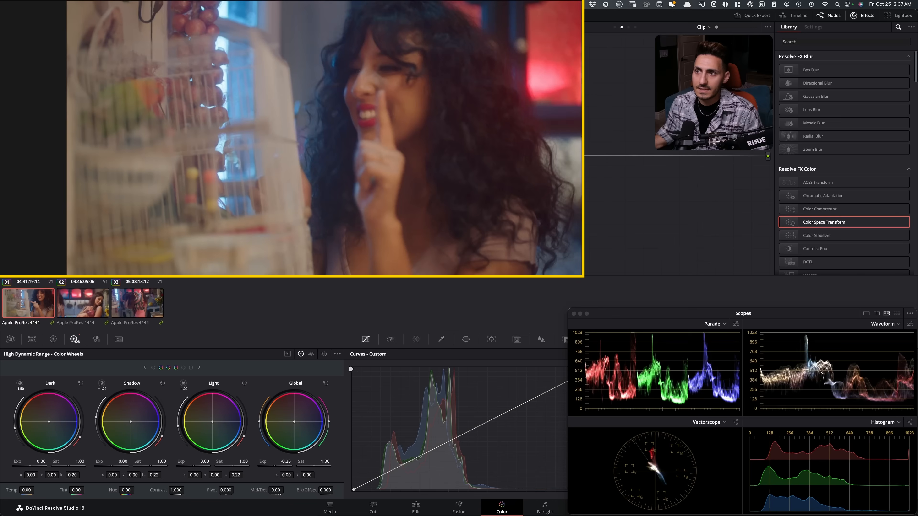
Step through the clip thumbnails to review each grade before the group pre-clip stage.
left_click(82, 303)
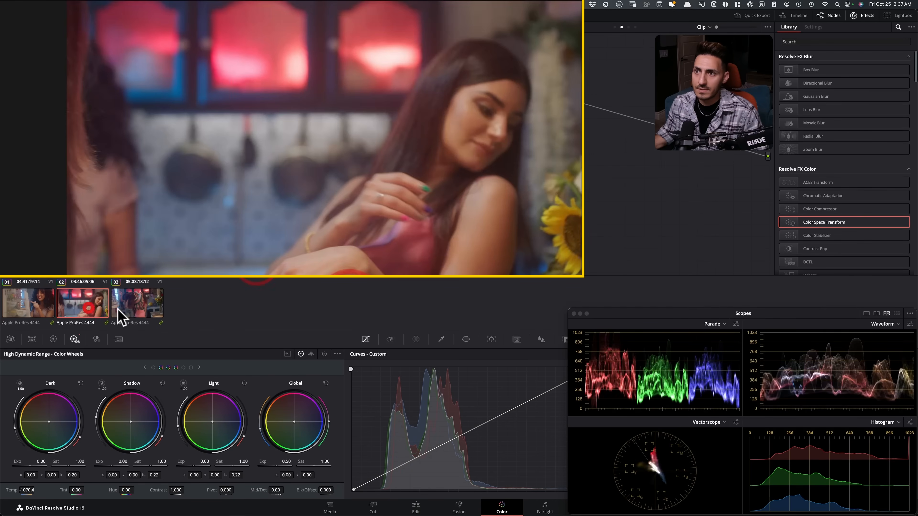
left_click(137, 303)
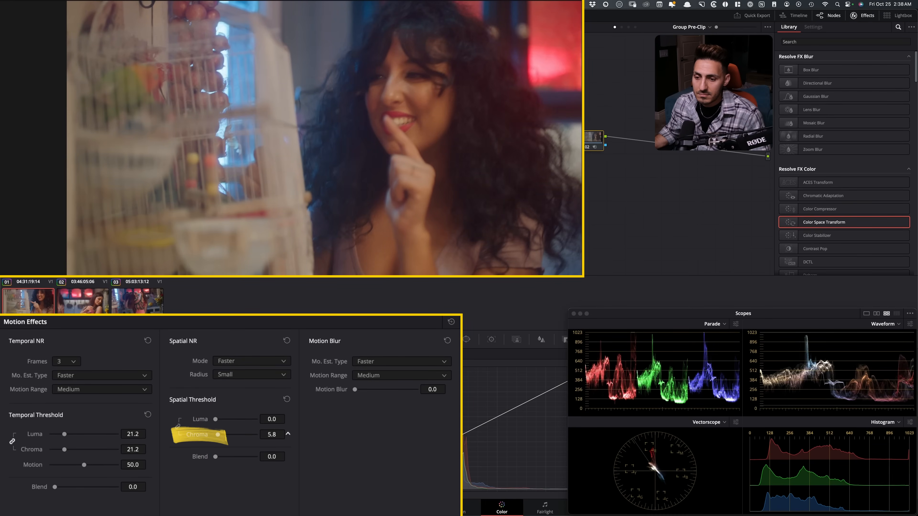
Raise the pre-clip spatial chroma noise threshold to 6.4 and switch to the group post-clip graph.
left_click_drag(216, 419, 235, 420)
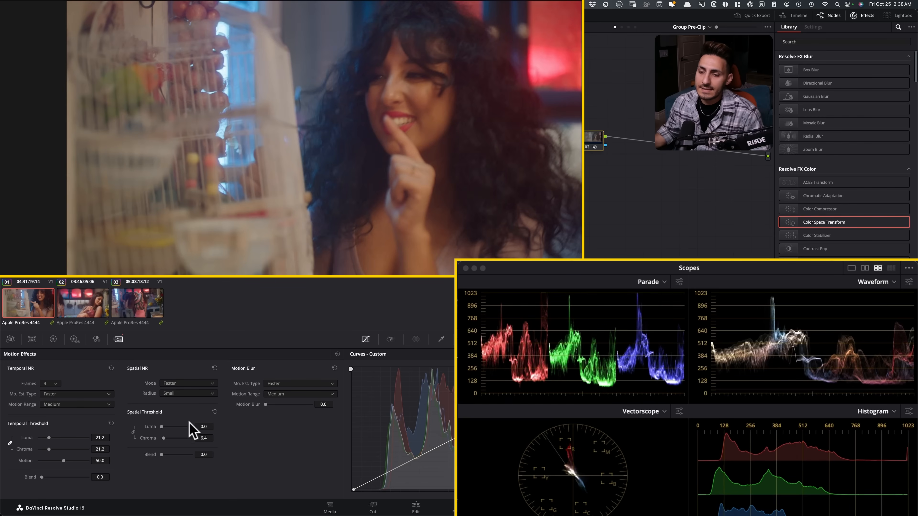
left_click(47, 383)
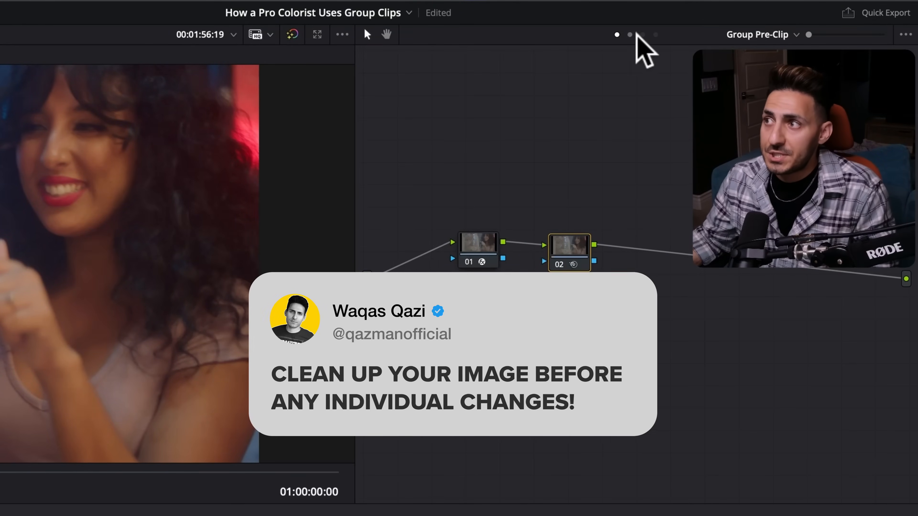
left_click(630, 34)
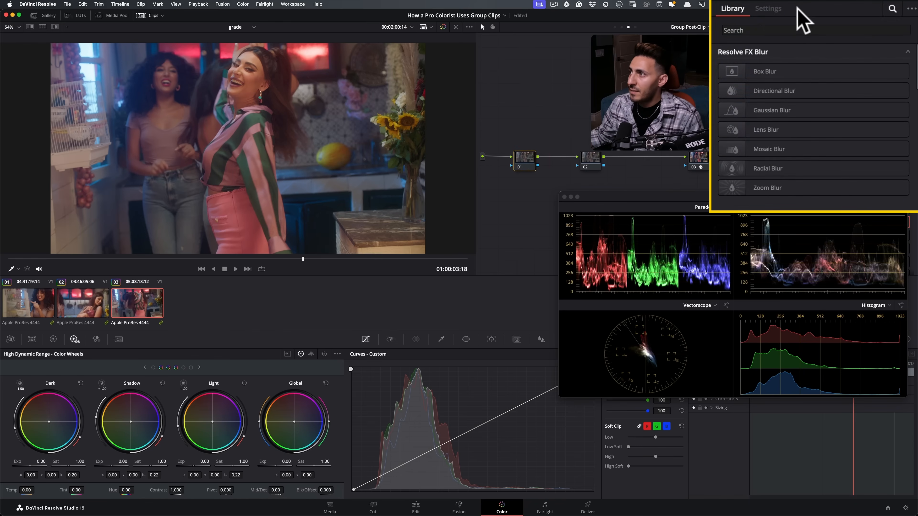
Apply a DCTL effect to the post-clip node and load QT_Charts_v1.0 from the DCTL list.
type("dc")
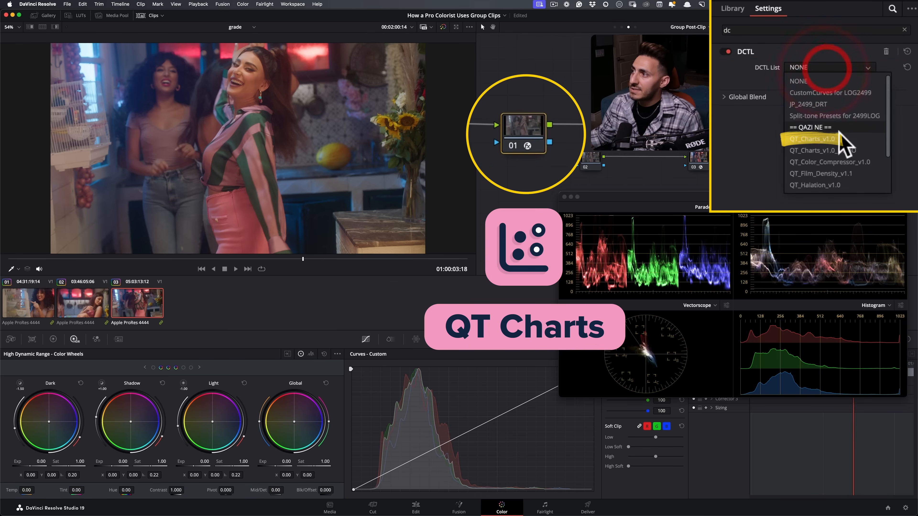
left_click(813, 138)
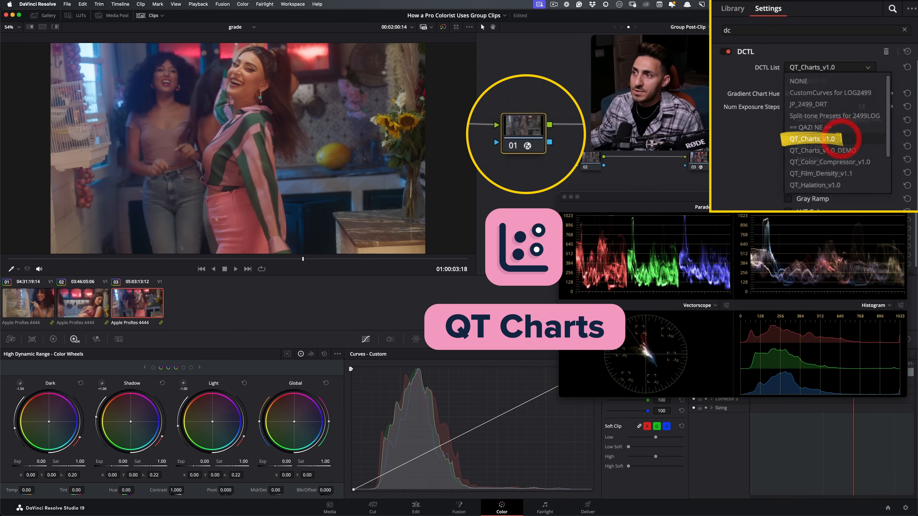
left_click(811, 139)
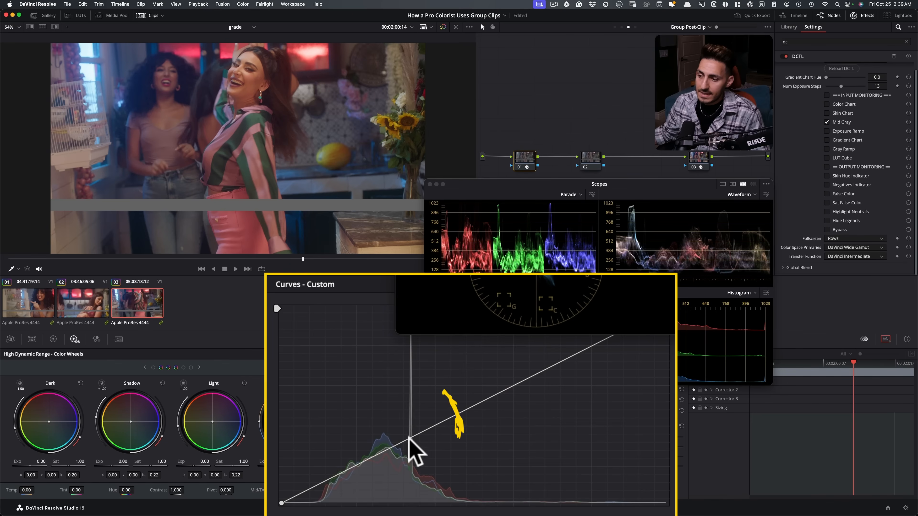
Add control points and pull the shadows down, holding the deepest blacks on the custom curve.
left_click(591, 158)
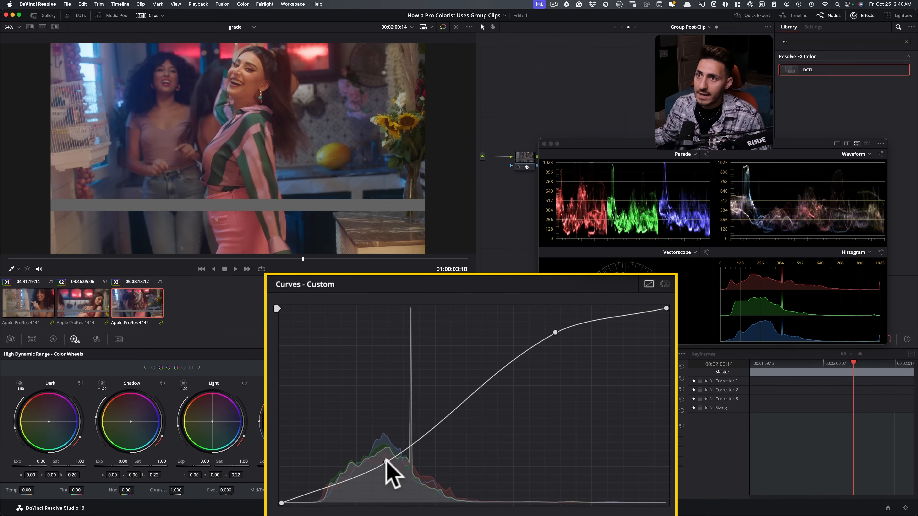
left_click_drag(389, 462, 351, 466)
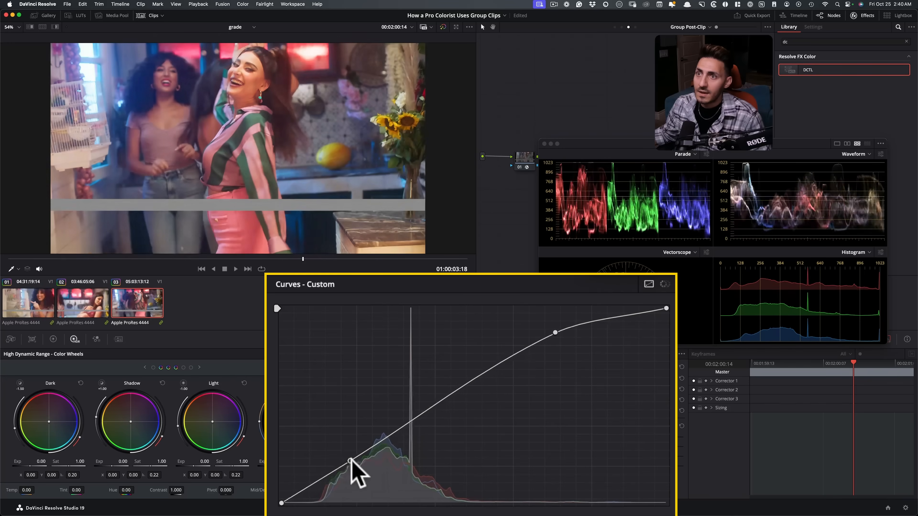
left_click_drag(351, 462, 356, 468)
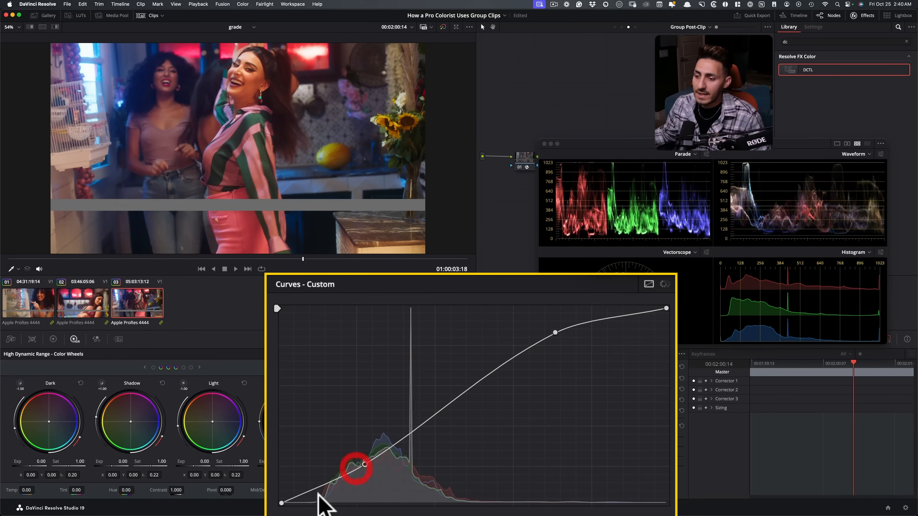
left_click_drag(355, 469, 319, 488)
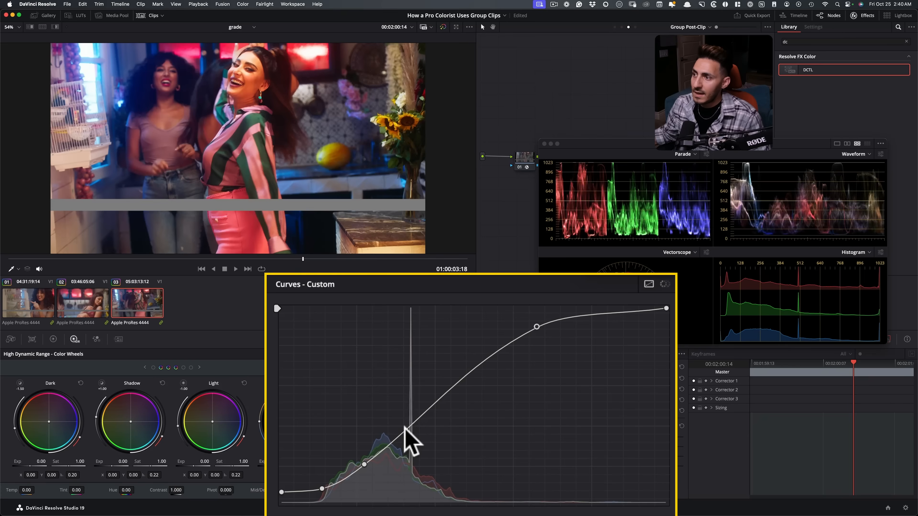
Steepen the midtones and shape the highlight roll-off to complete the S-curve.
left_click_drag(408, 437, 424, 436)
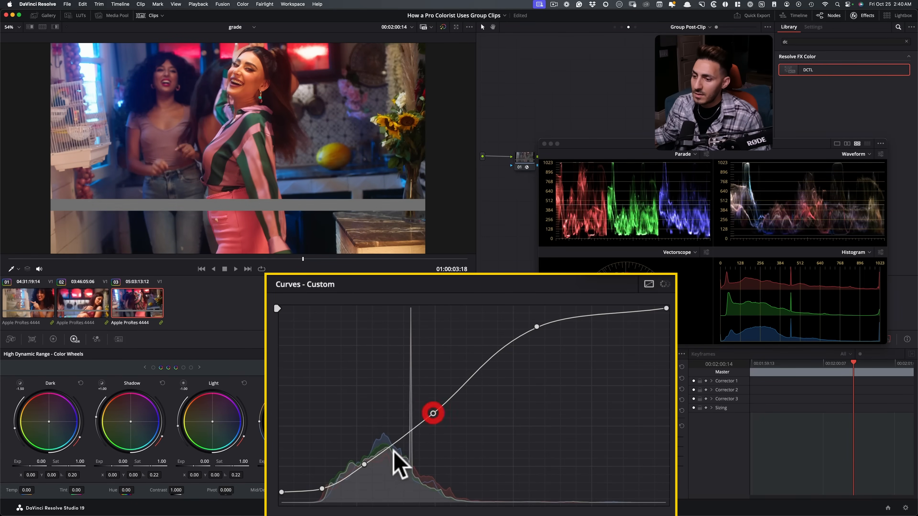
left_click_drag(433, 414, 433, 413)
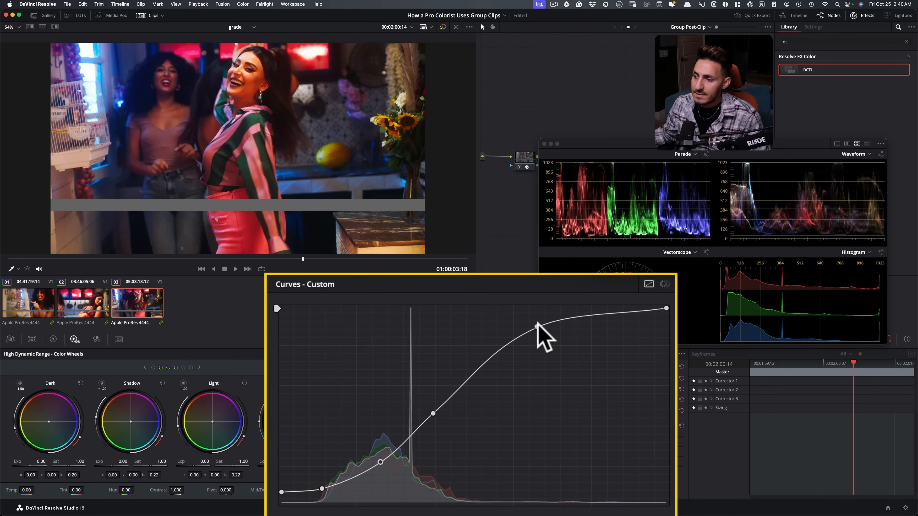
left_click_drag(540, 329, 534, 324)
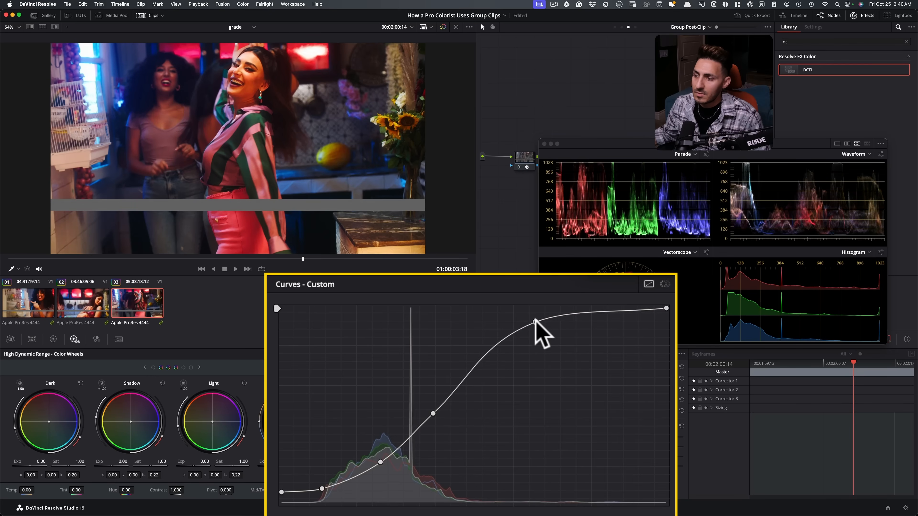
left_click_drag(535, 324, 433, 412)
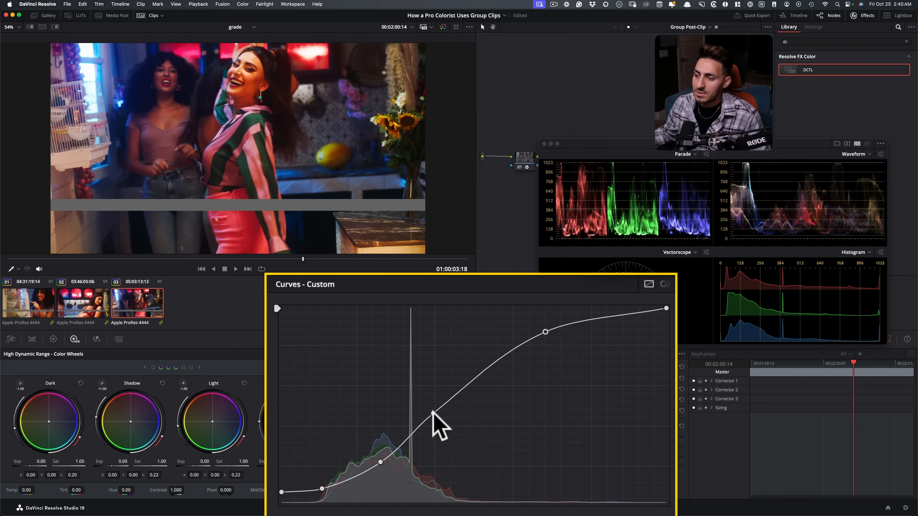
left_click_drag(430, 415, 453, 406)
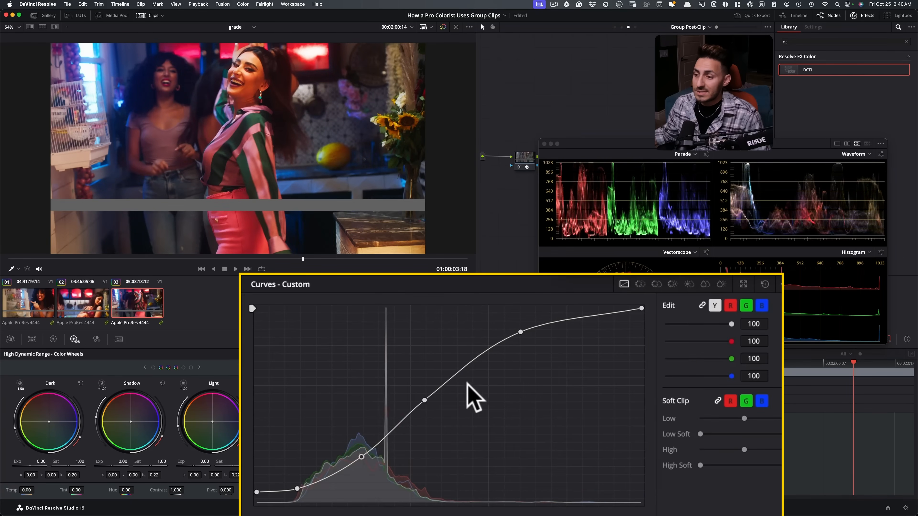
mouse_move(512, 384)
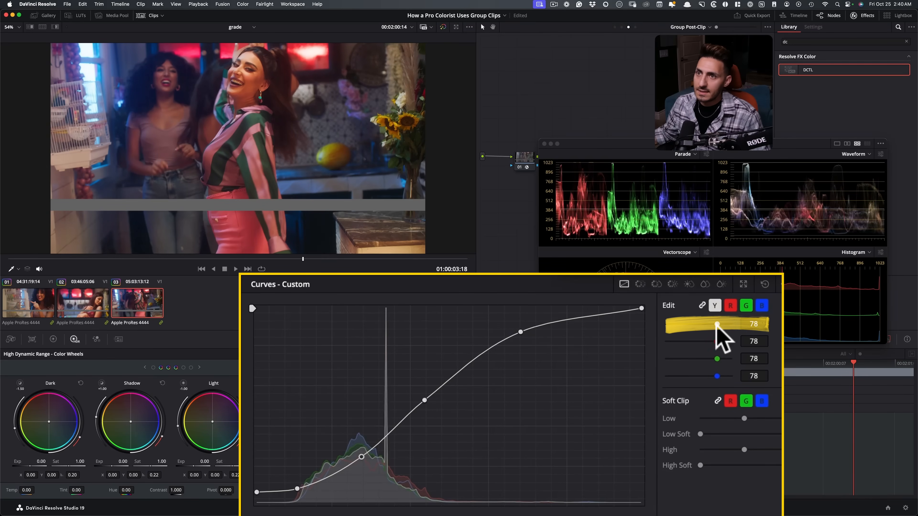
Lower the custom curve's linked Y intensity from 100 to 78 on all channels.
left_click_drag(718, 326, 709, 326)
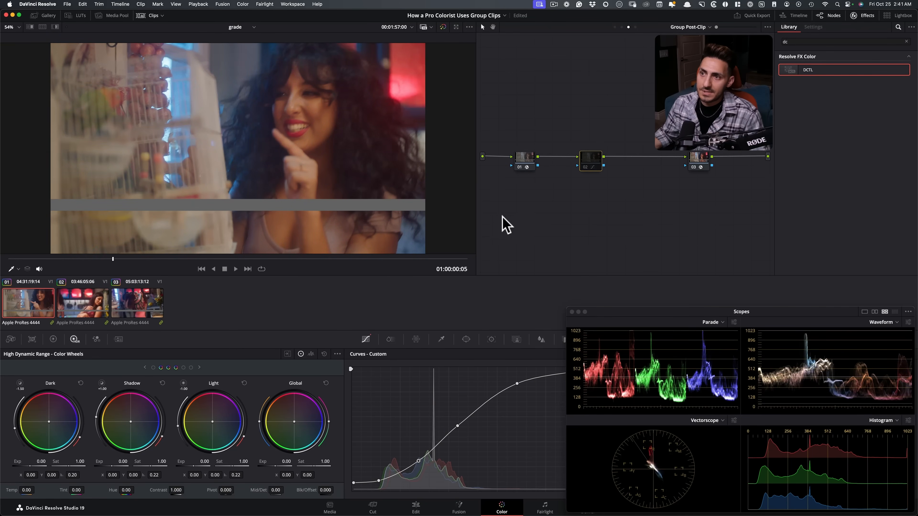
Add a DCTL node in group post-clip running the QT_Look_DNA_v1.0 script.
left_click(524, 158)
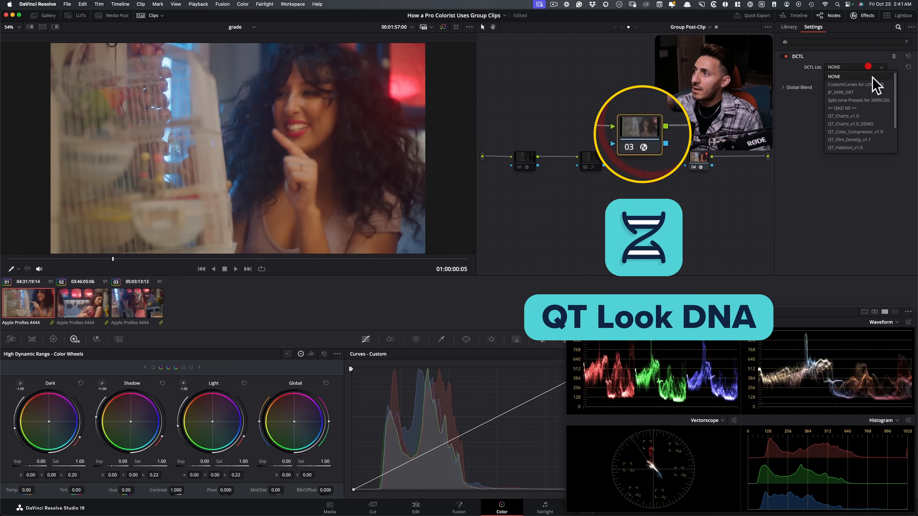
left_click(847, 148)
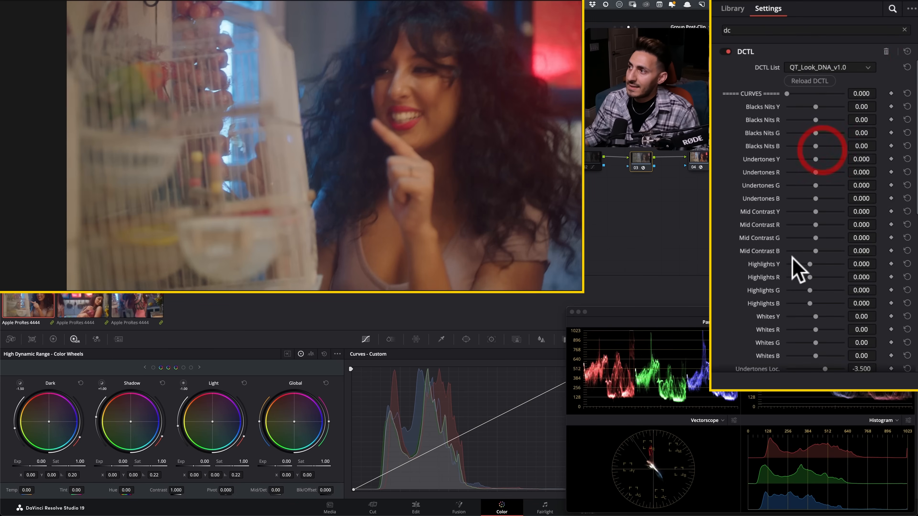
scroll("down", 3)
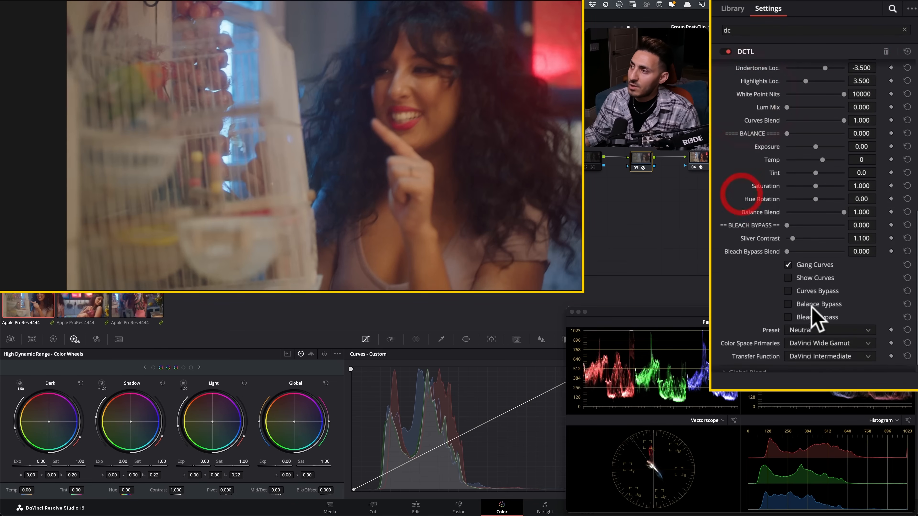
Overlay the look's curves on the image and choose the Kodak 2383 preset.
left_click(788, 277)
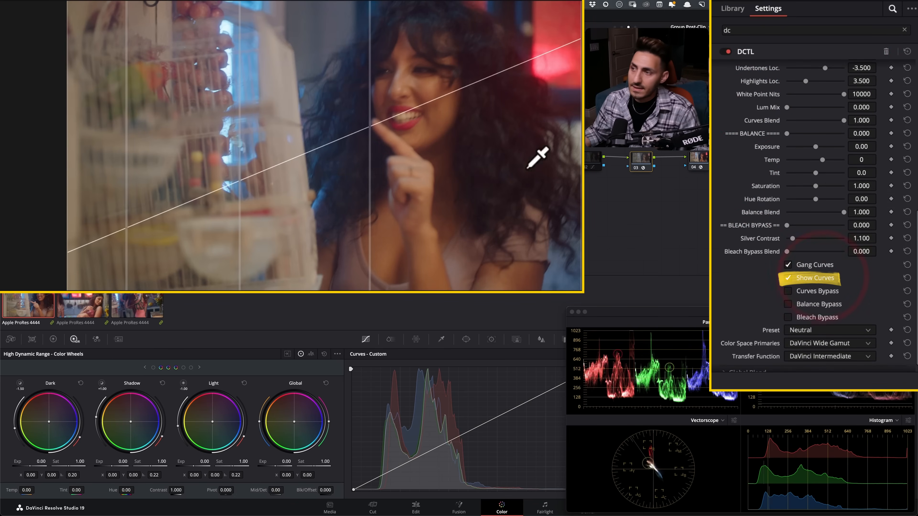
left_click(829, 356)
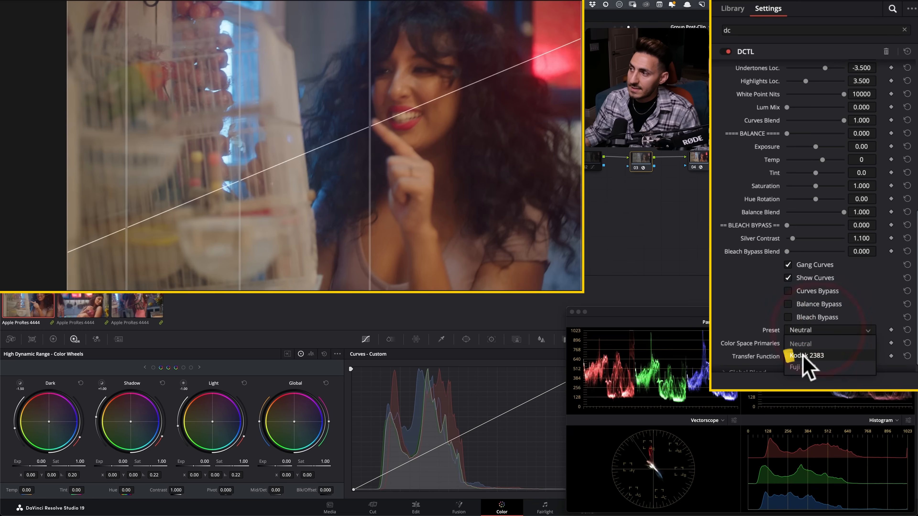
left_click(807, 356)
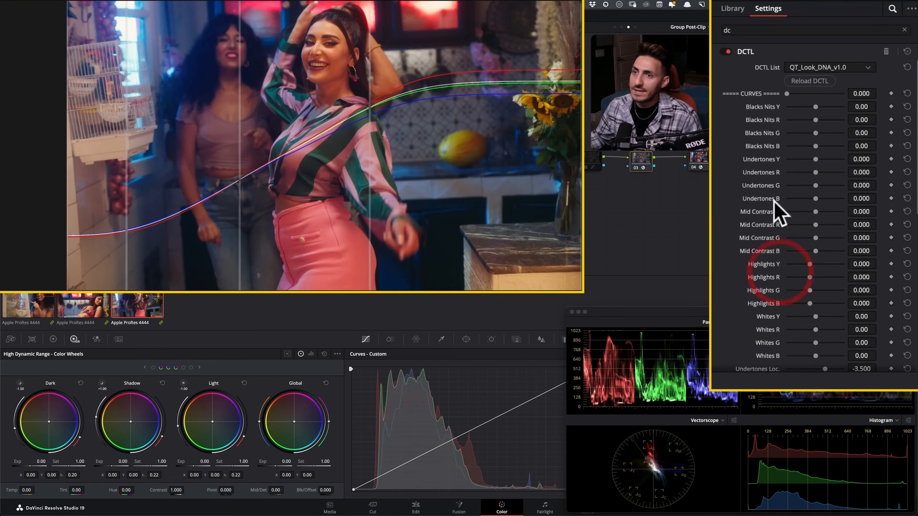
mouse_move(729, 237)
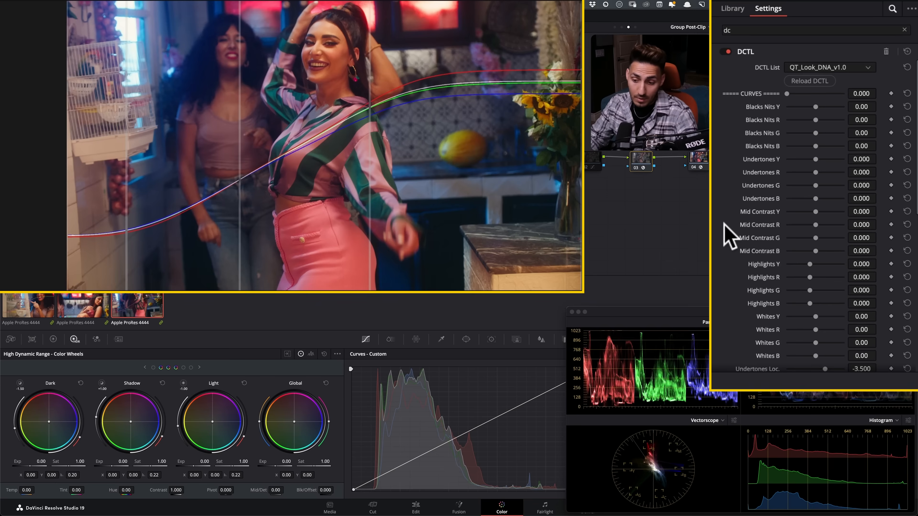
Shape the Look DNA curves: Mid Contrast G 0.170, Mid Contrast Y −0.126, Undertones G −0.504.
left_click_drag(787, 237, 826, 237)
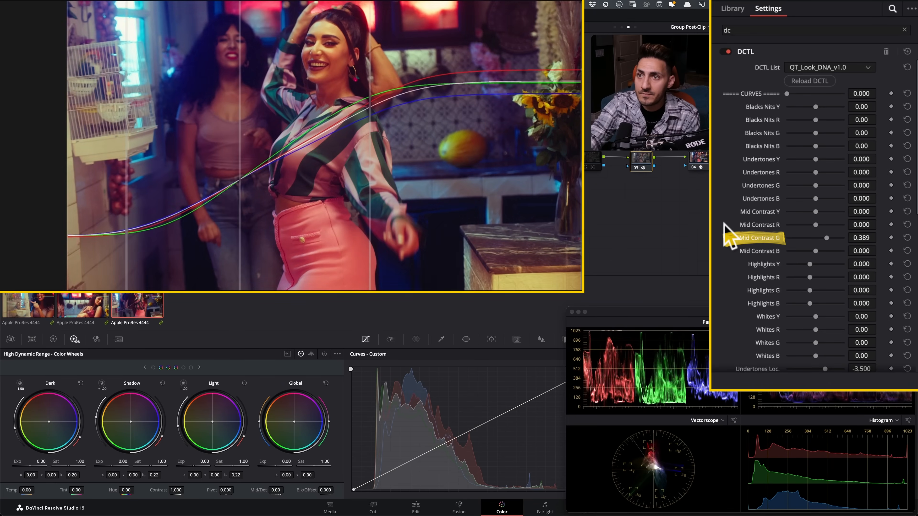
left_click_drag(826, 238, 829, 237)
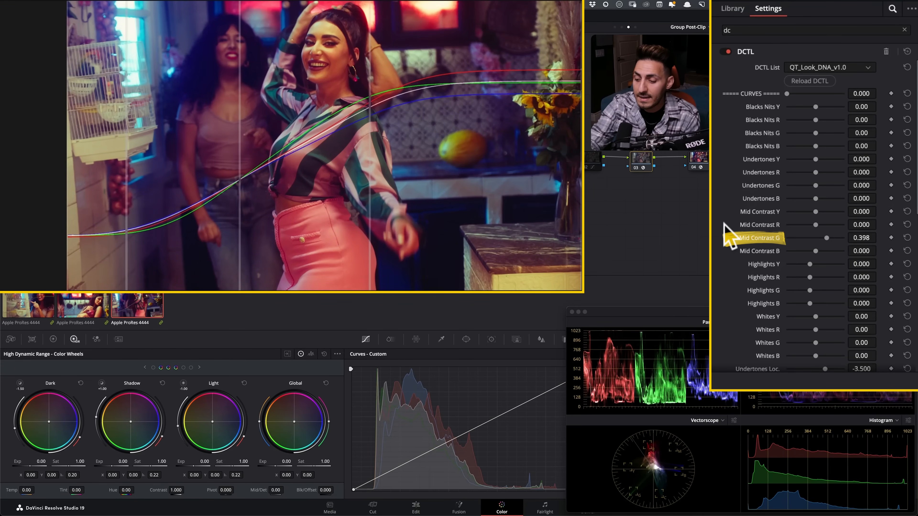
mouse_move(759, 212)
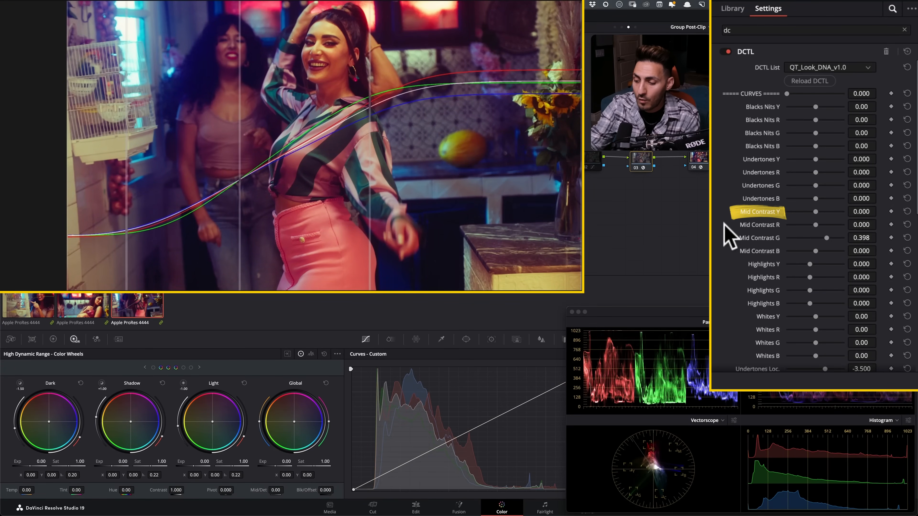
left_click_drag(819, 211, 796, 211)
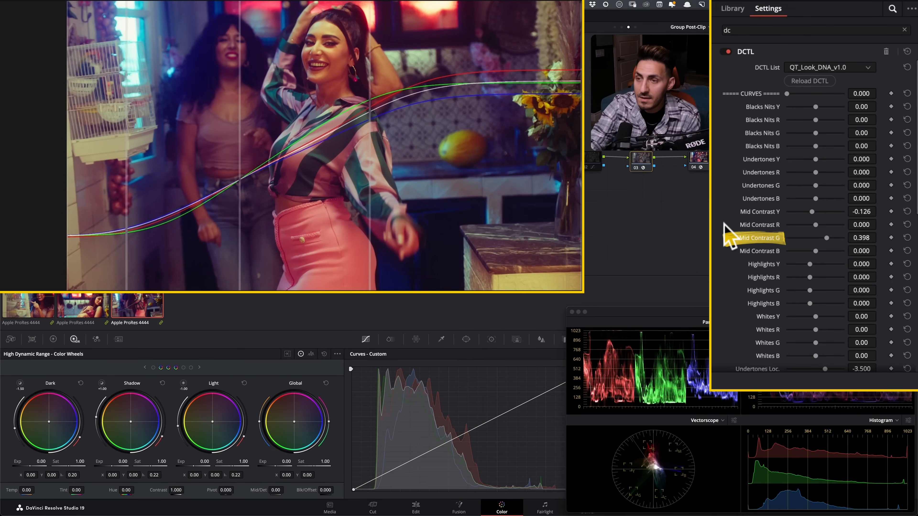
left_click_drag(831, 237, 820, 238)
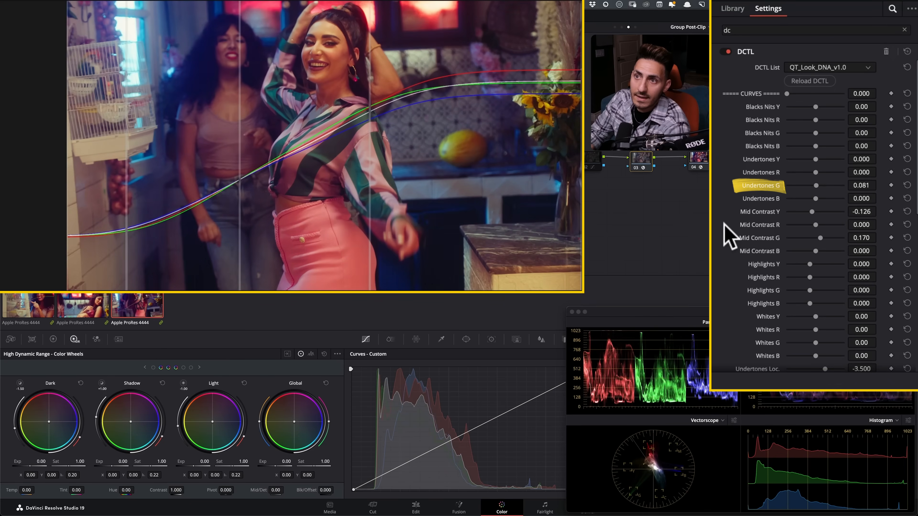
left_click_drag(820, 185, 796, 185)
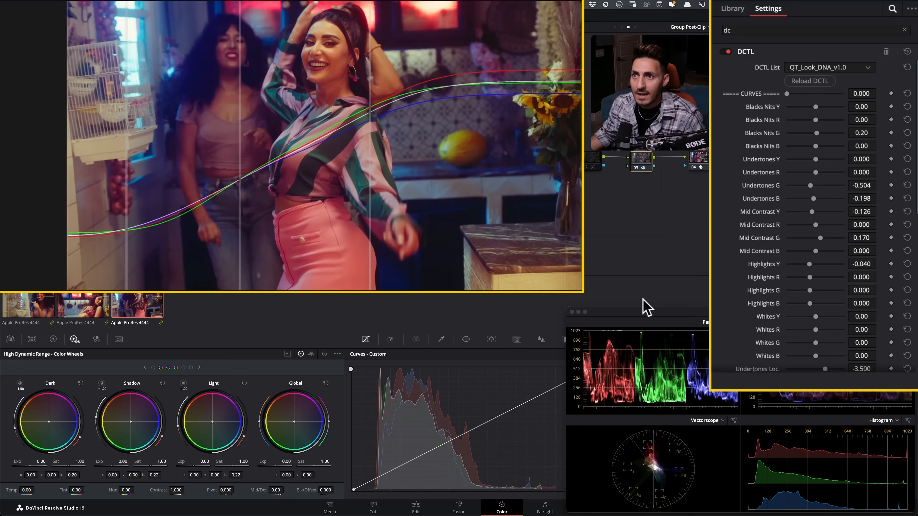
Scroll the DCTL settings down to reach the Bleach Bypass Blend control.
scroll("down", 3)
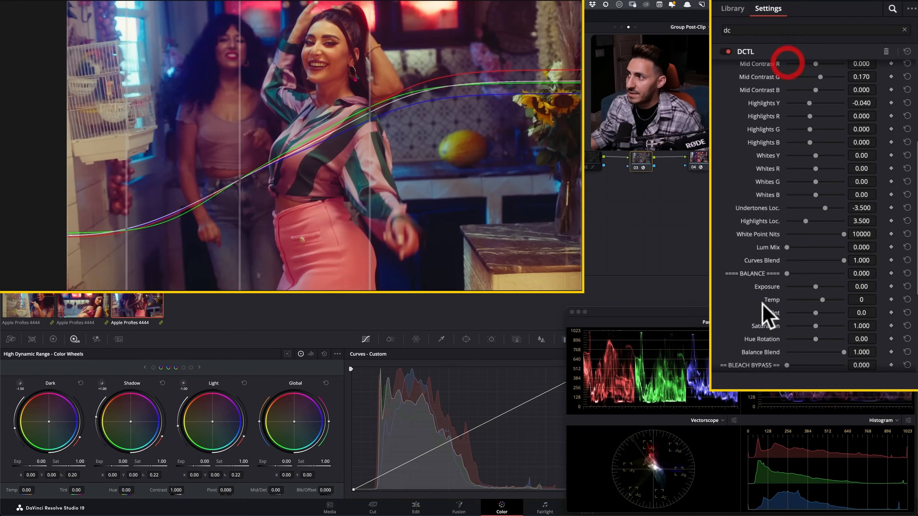
scroll("down", 3)
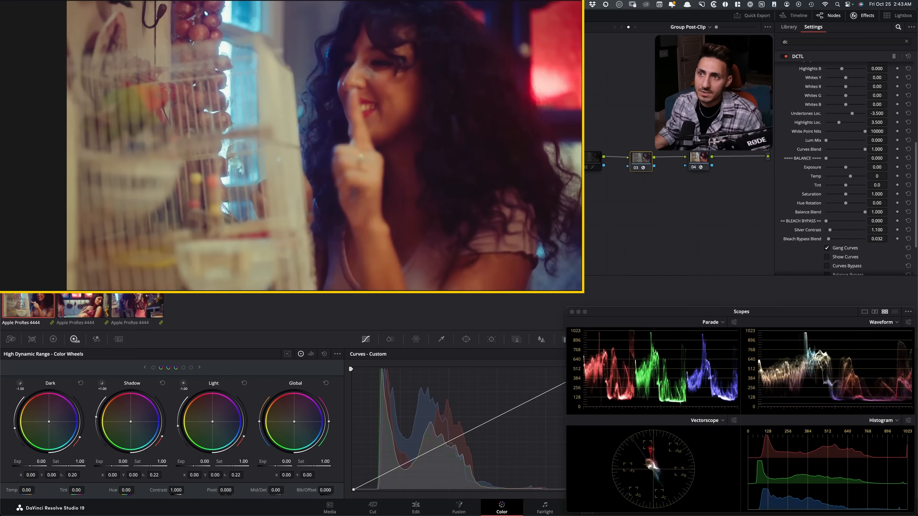
left_click(81, 305)
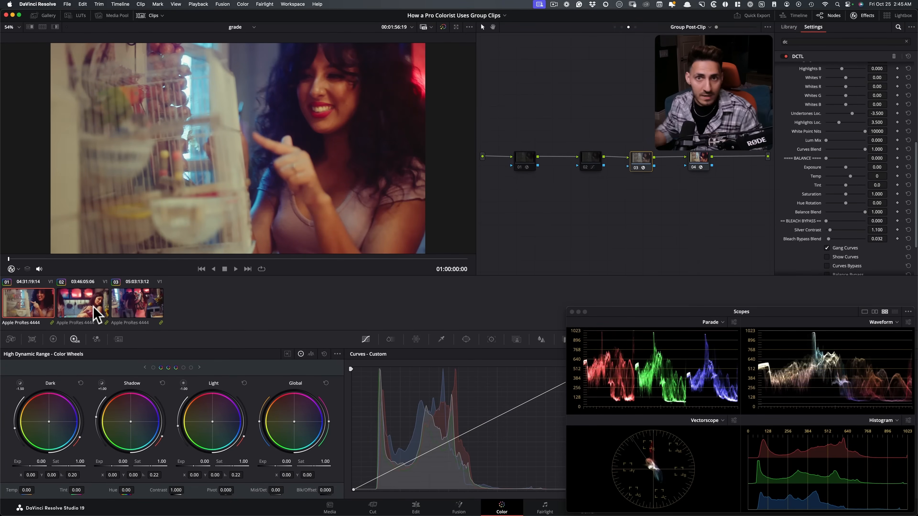
mouse_move(626, 234)
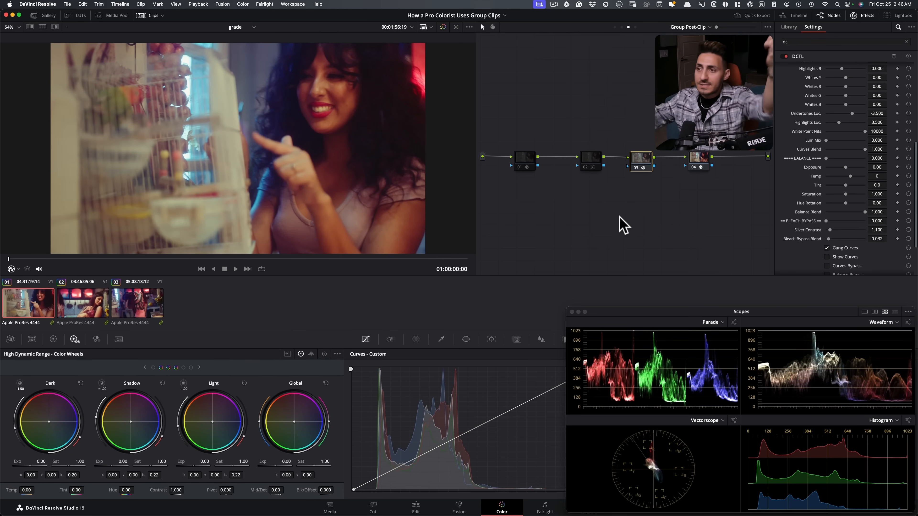
mouse_move(597, 230)
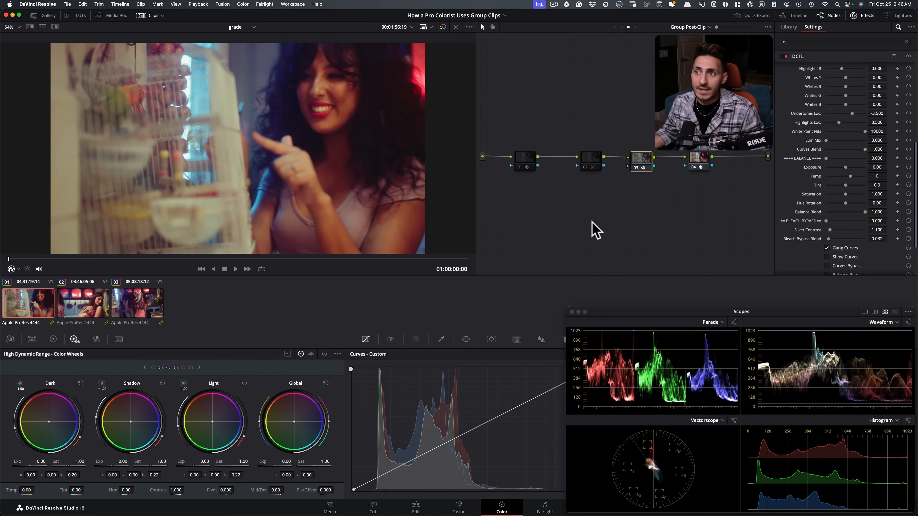
mouse_move(532, 286)
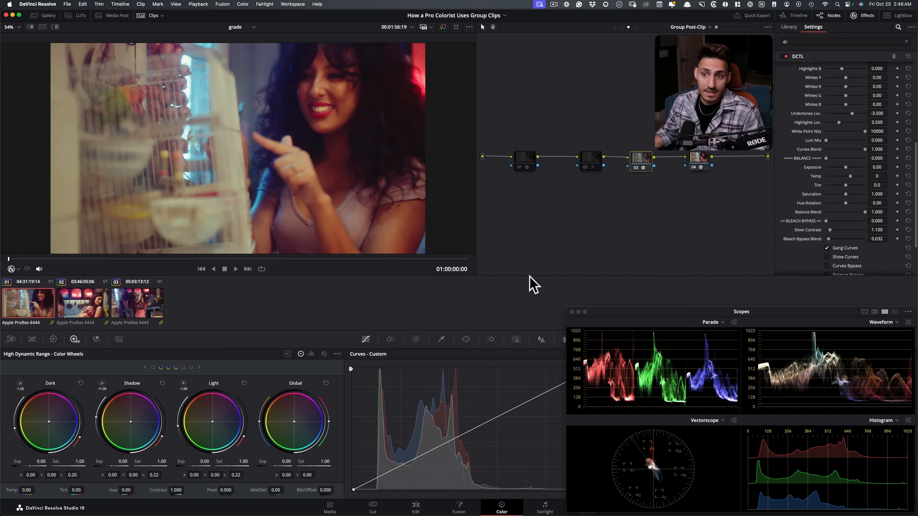